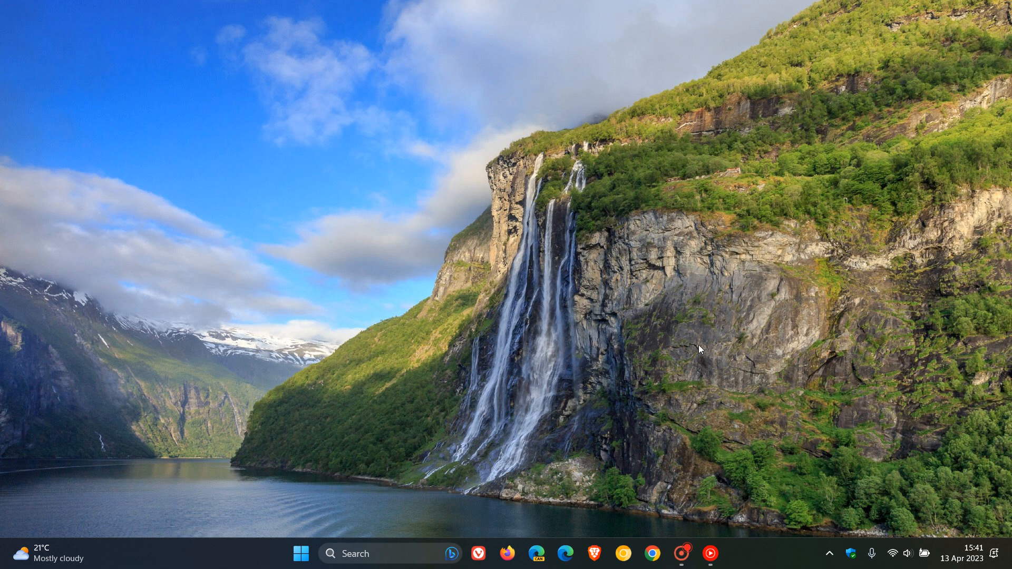
pyautogui.moveTo(612, 272)
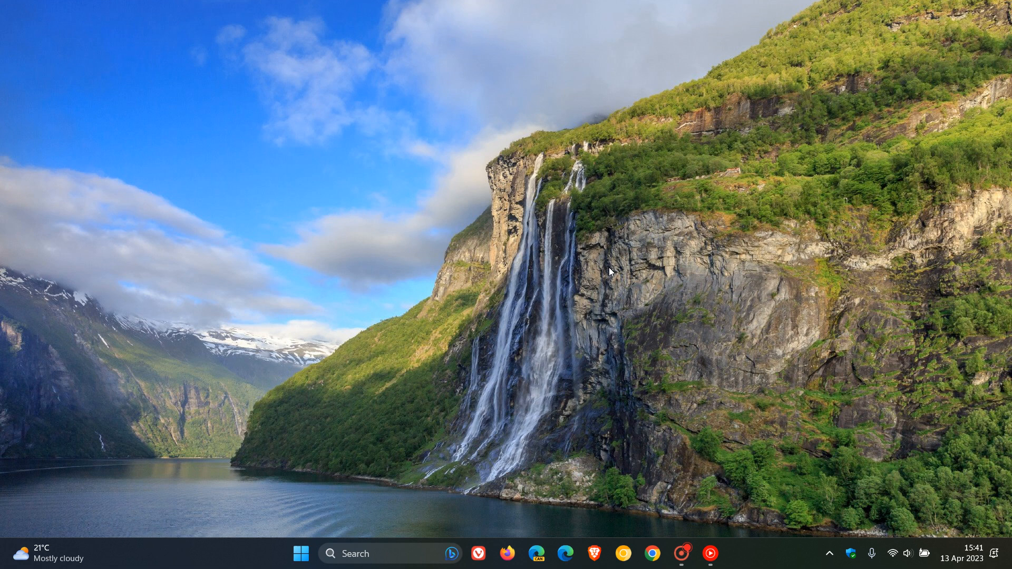
pyautogui.moveTo(220, 494)
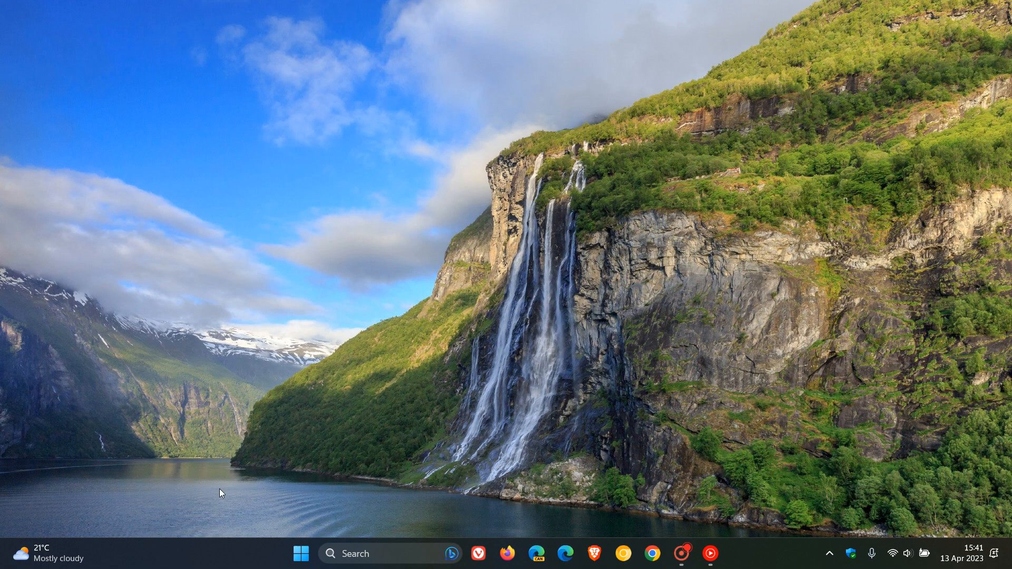
pyautogui.moveTo(145, 556)
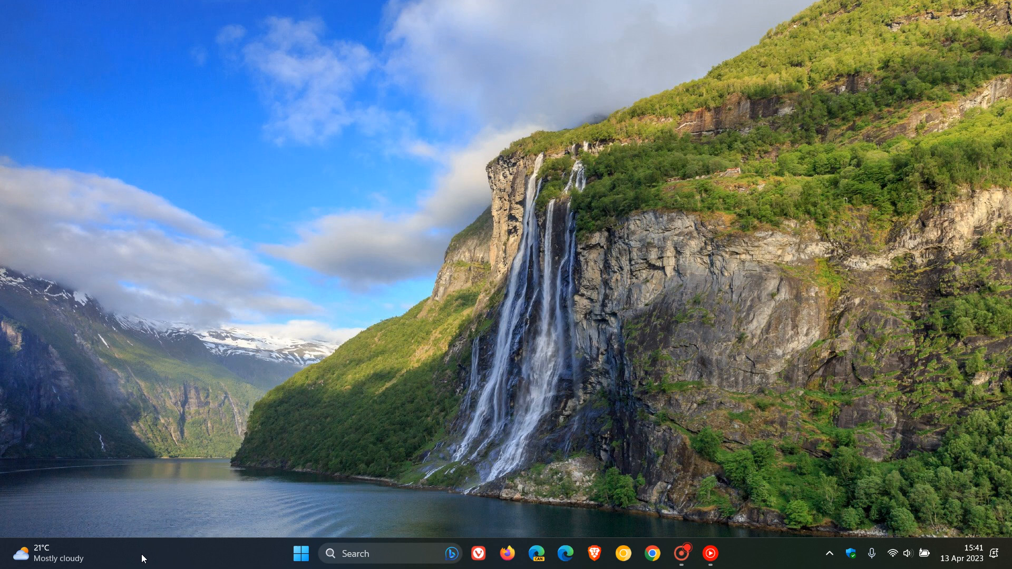
pyautogui.moveTo(526, 201)
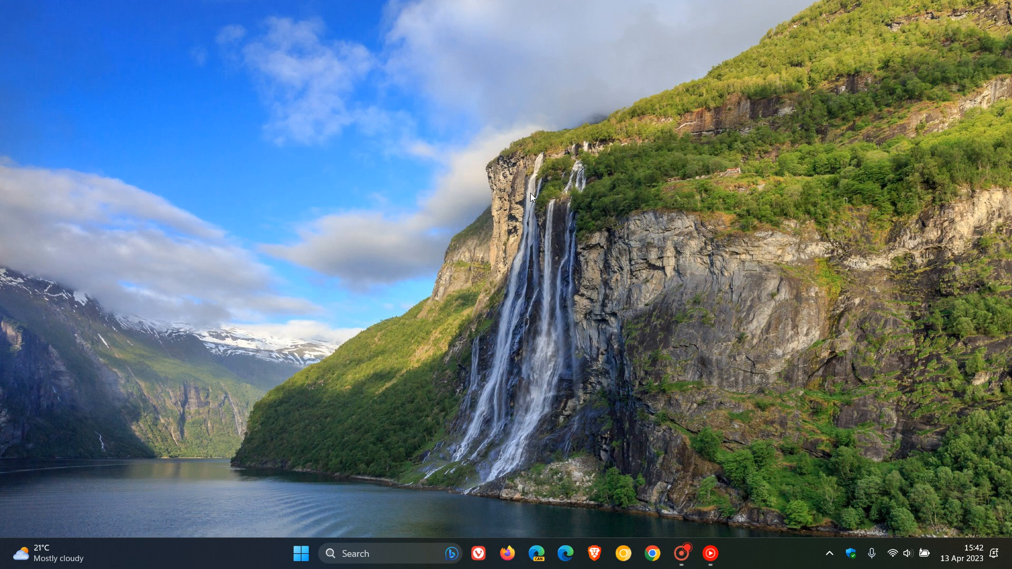
pyautogui.moveTo(201, 561)
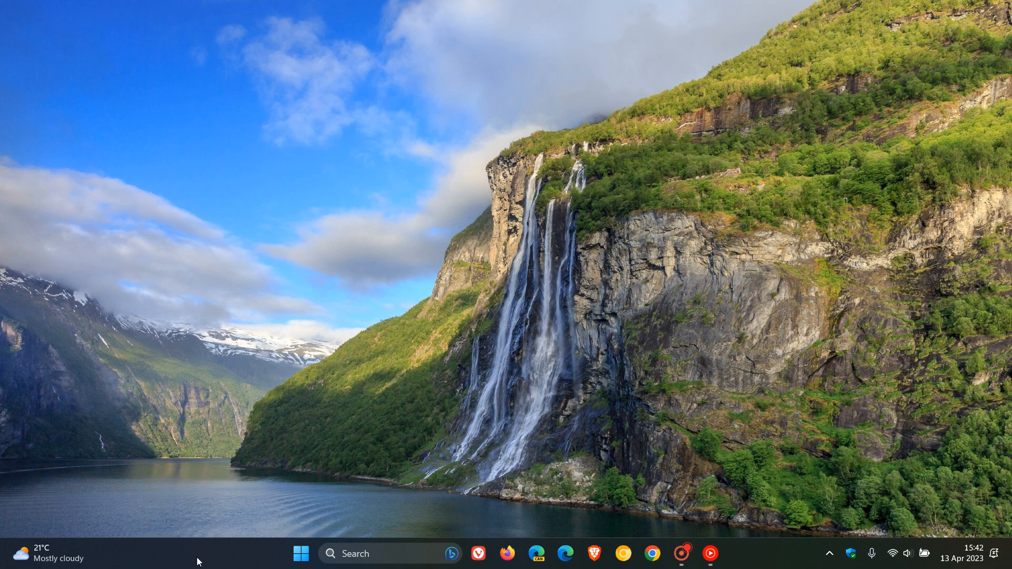
# - Bring up the Widgets board from the taskbar weather icon, showing weather, traffic and news cards
pyautogui.click(42, 553)
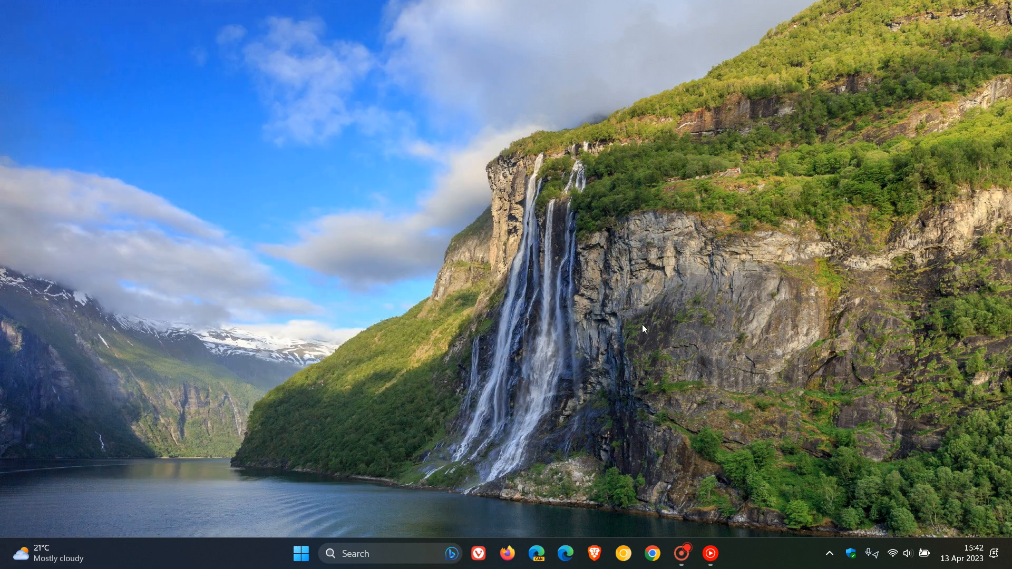
pyautogui.moveTo(705, 279)
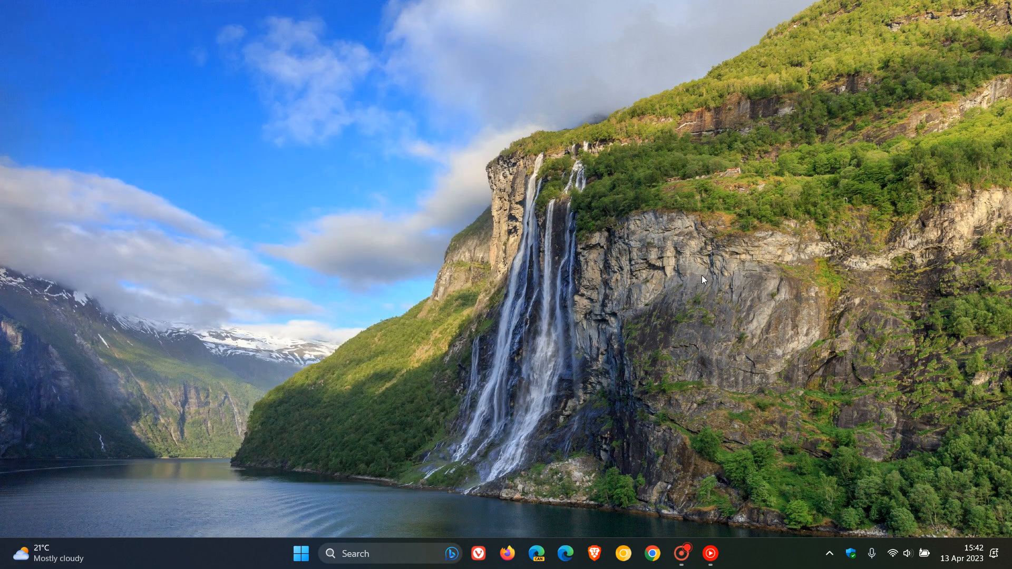
pyautogui.moveTo(72, 521)
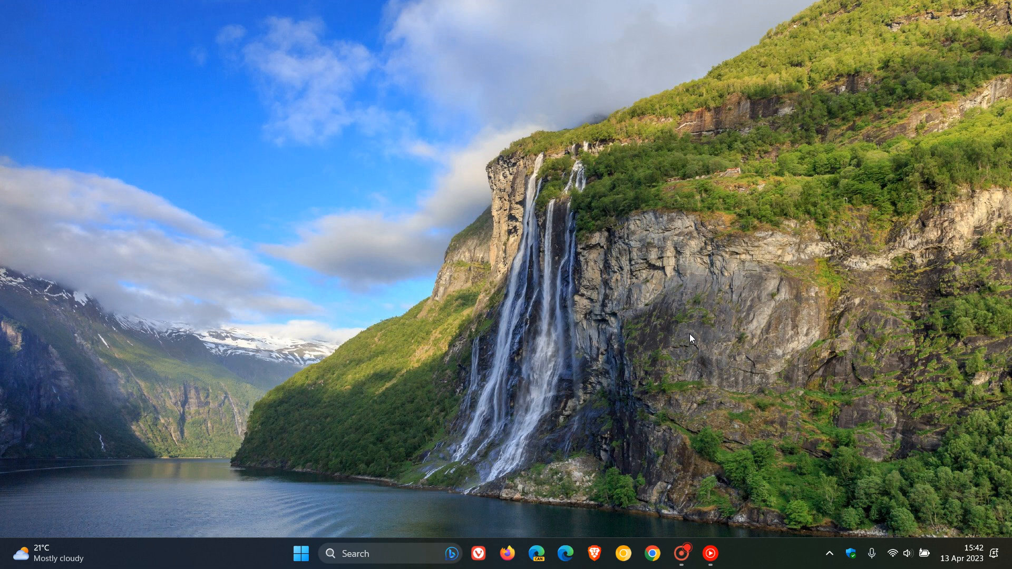
pyautogui.moveTo(647, 325)
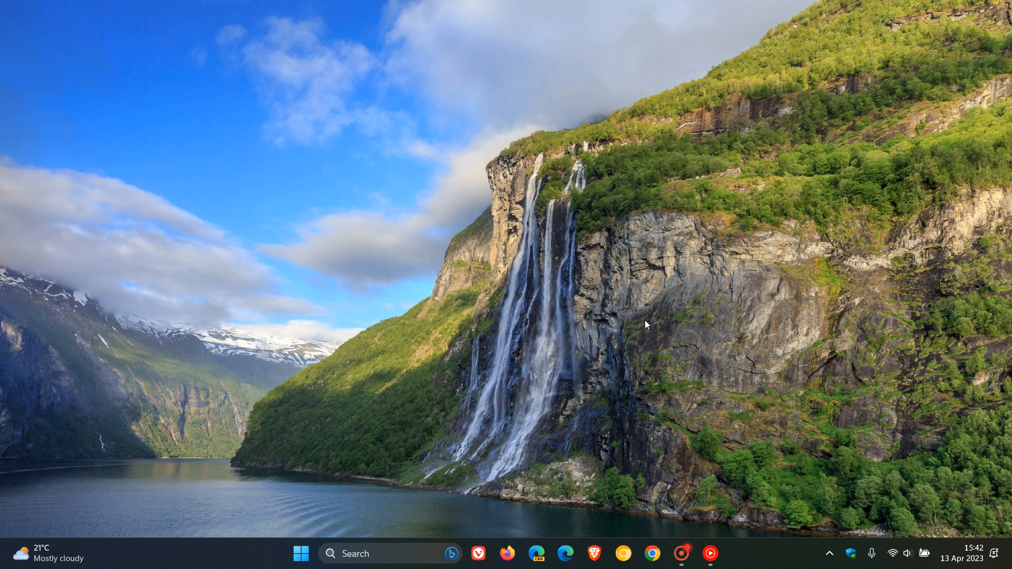
pyautogui.moveTo(63, 557)
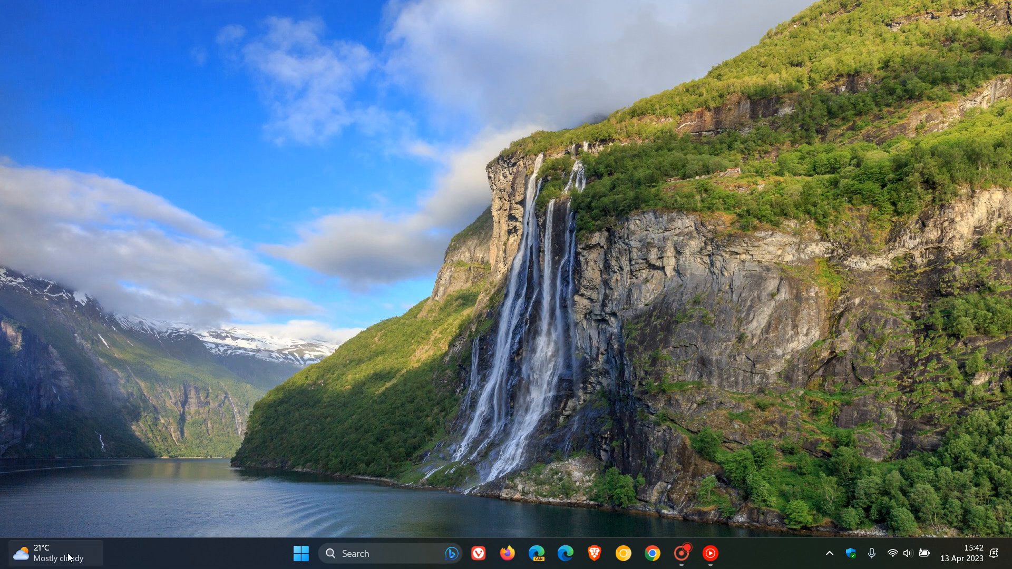
pyautogui.click(48, 555)
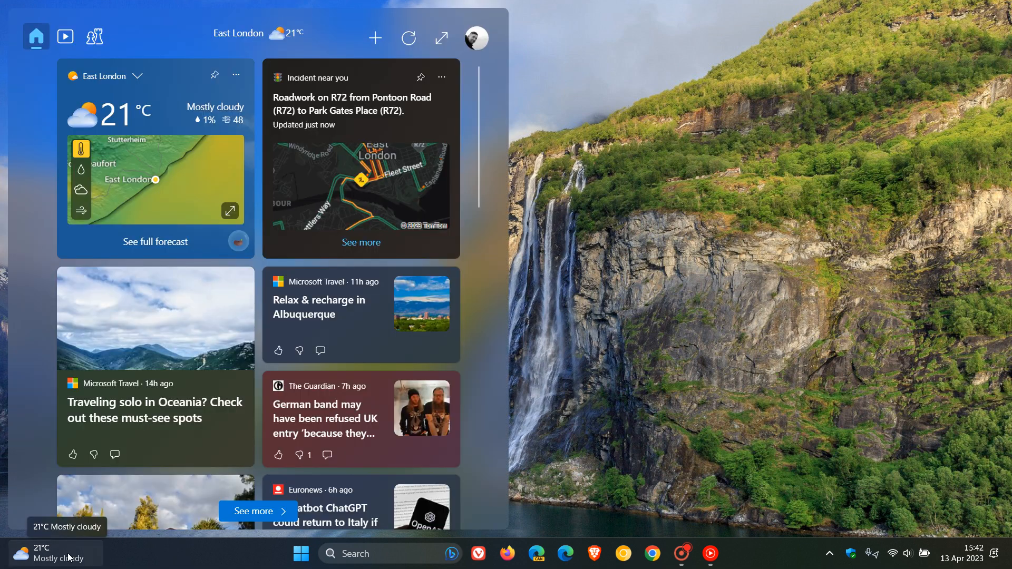
pyautogui.moveTo(291, 392)
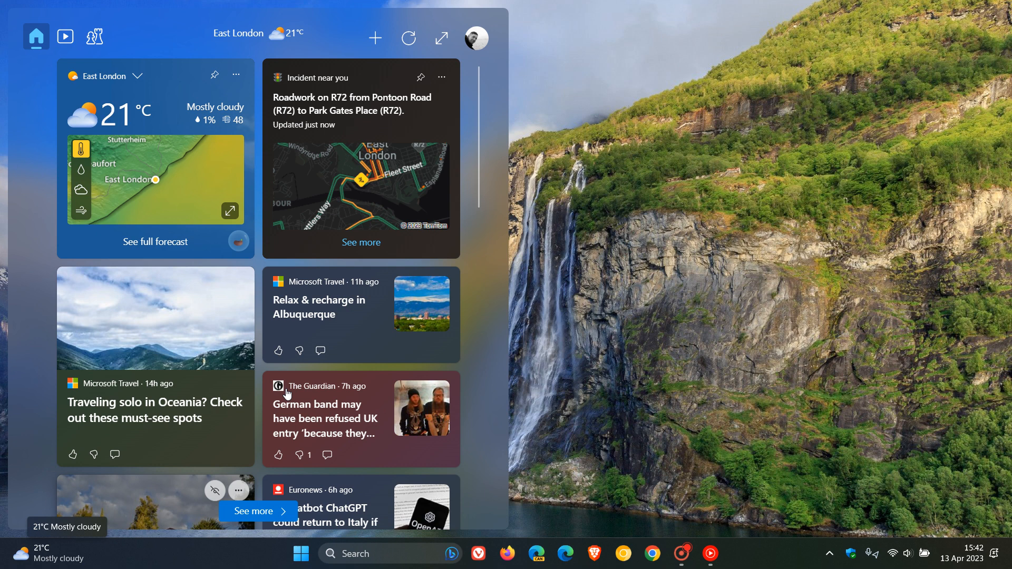
pyautogui.moveTo(476, 40)
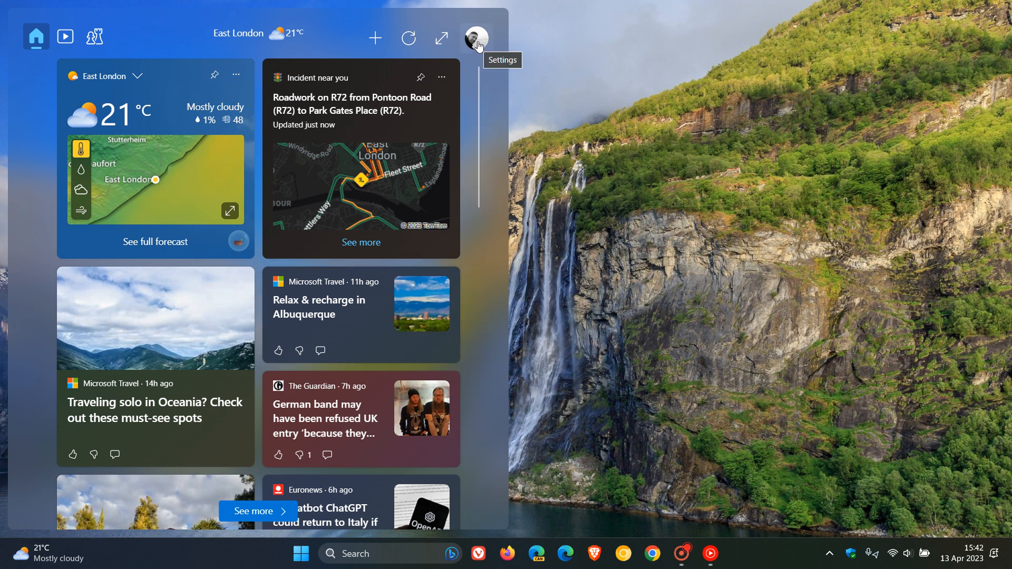
# - Switch 'Open Widgets board on hover' Off in Widgets settings and close the settings
pyautogui.click(475, 38)
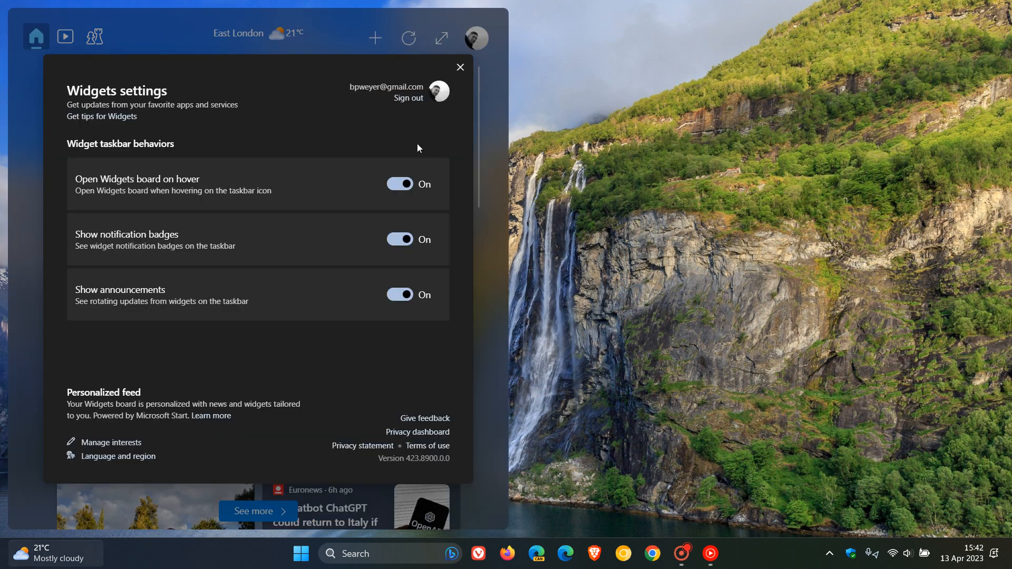
pyautogui.moveTo(147, 163)
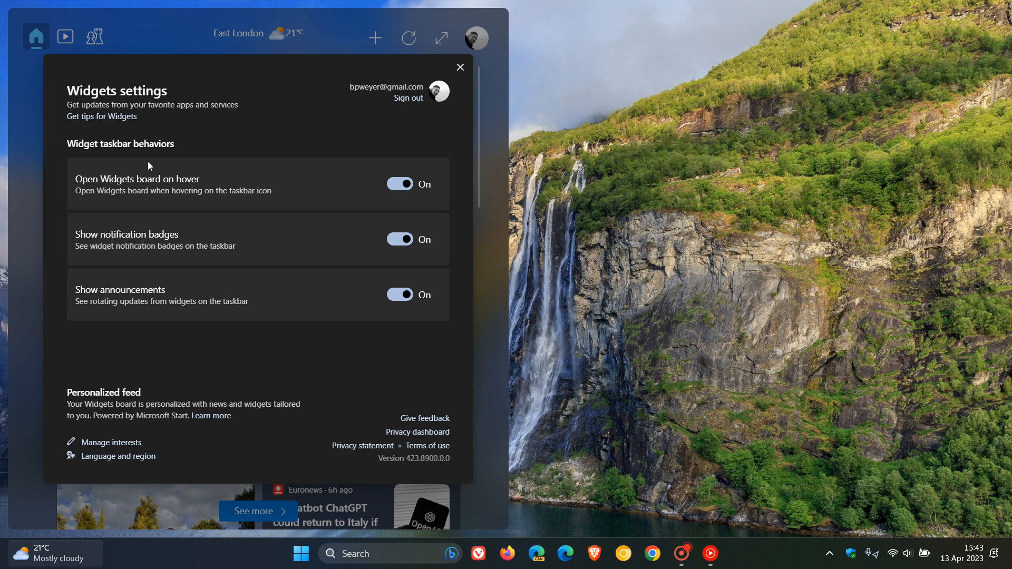
pyautogui.moveTo(205, 189)
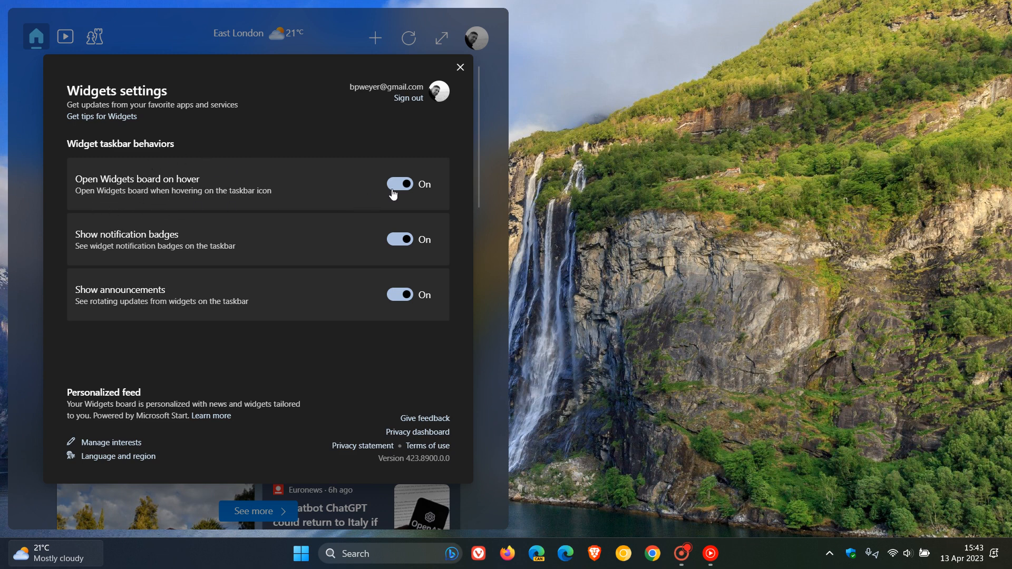
pyautogui.click(399, 184)
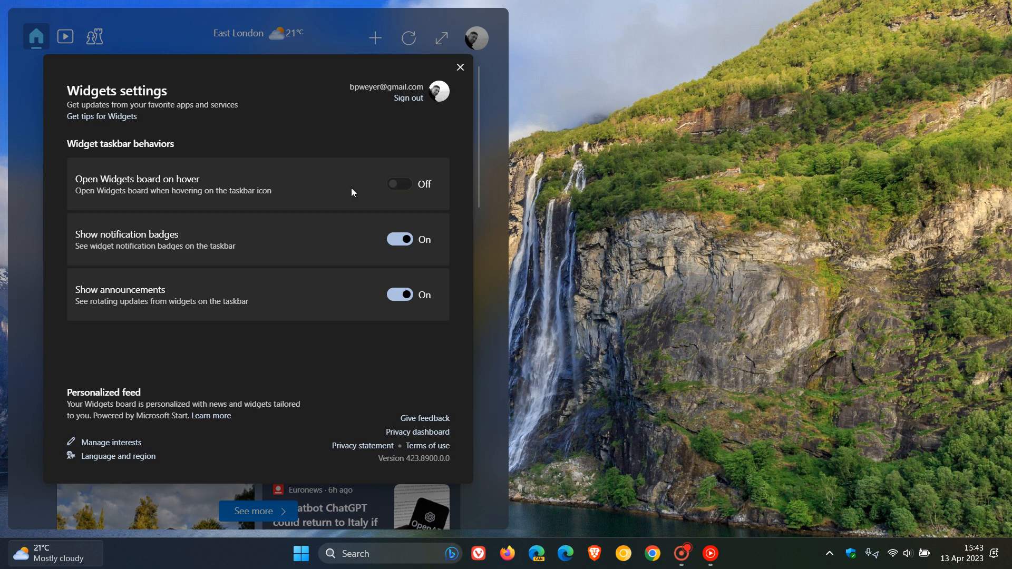
pyautogui.moveTo(384, 184)
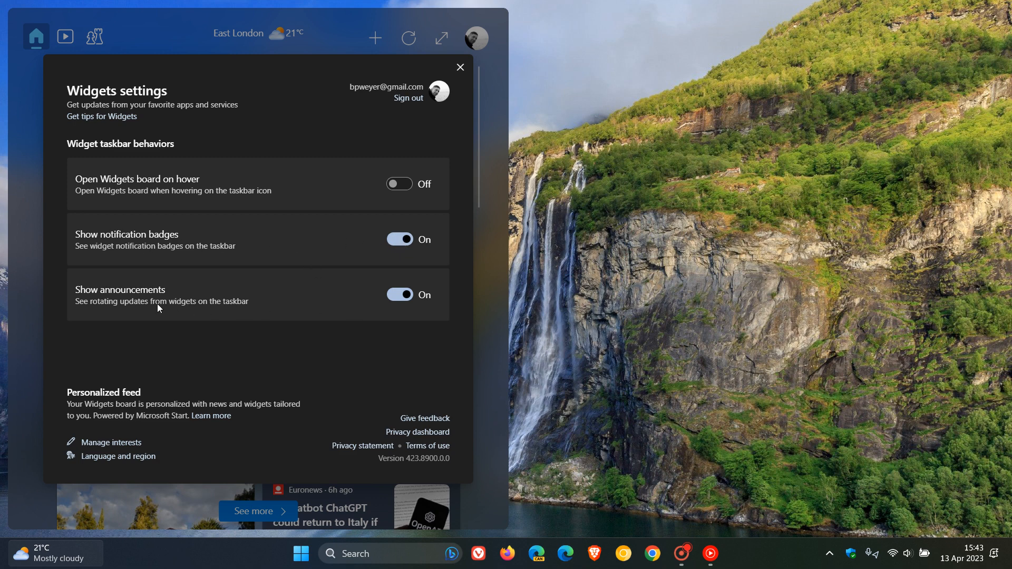
pyautogui.moveTo(460, 68)
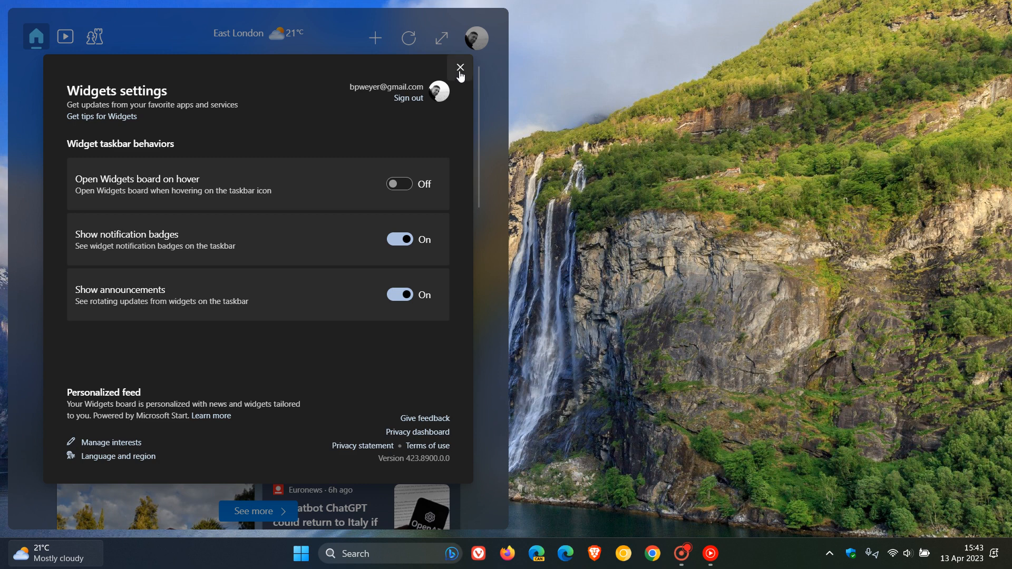
pyautogui.click(459, 67)
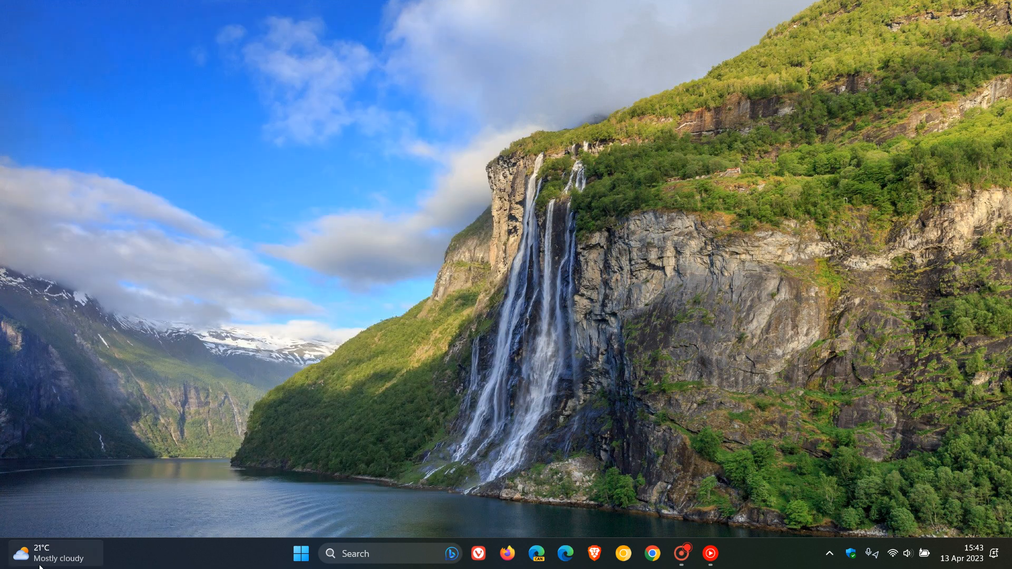
pyautogui.moveTo(43, 565)
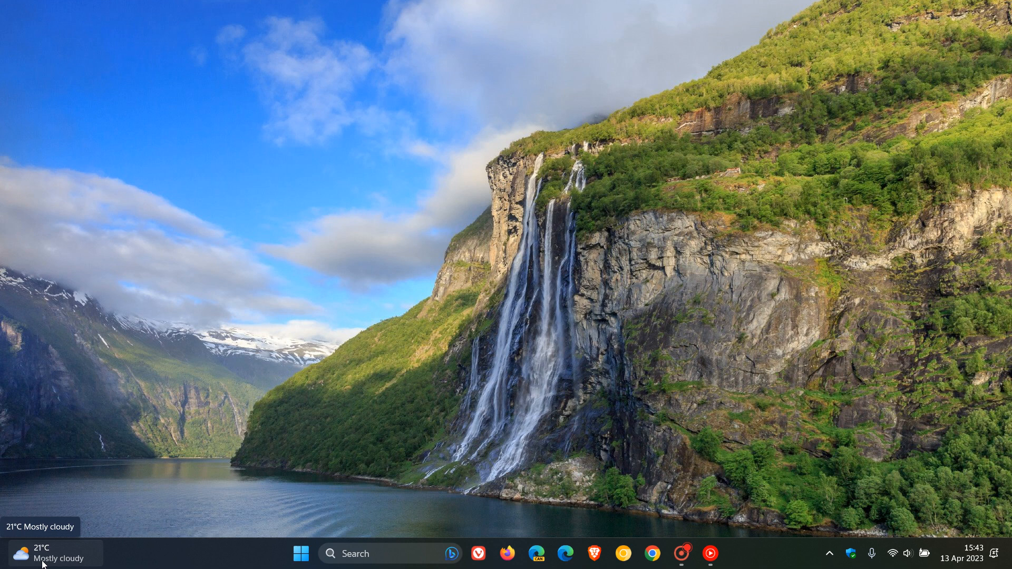
pyautogui.moveTo(428, 346)
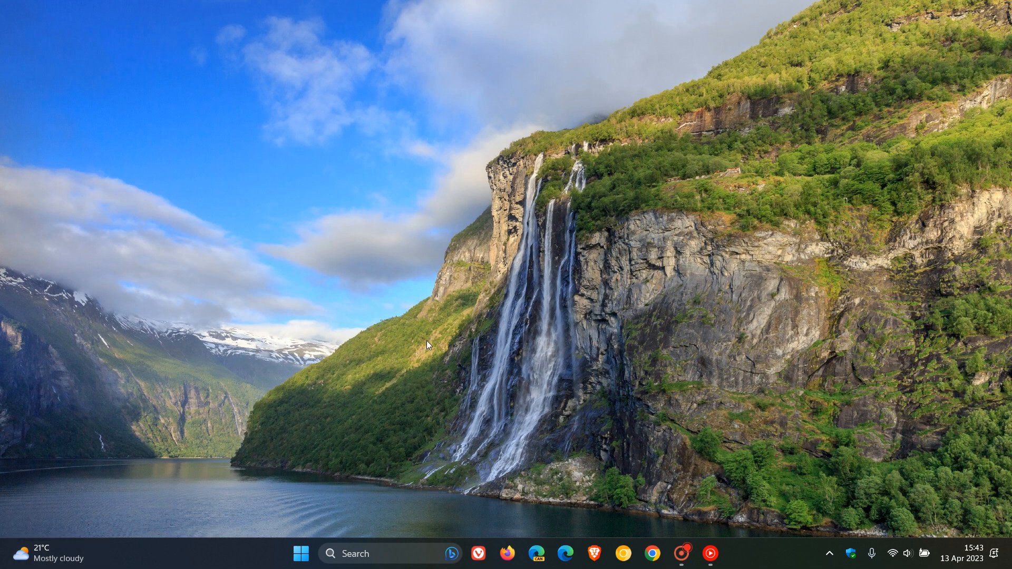
pyautogui.click(48, 556)
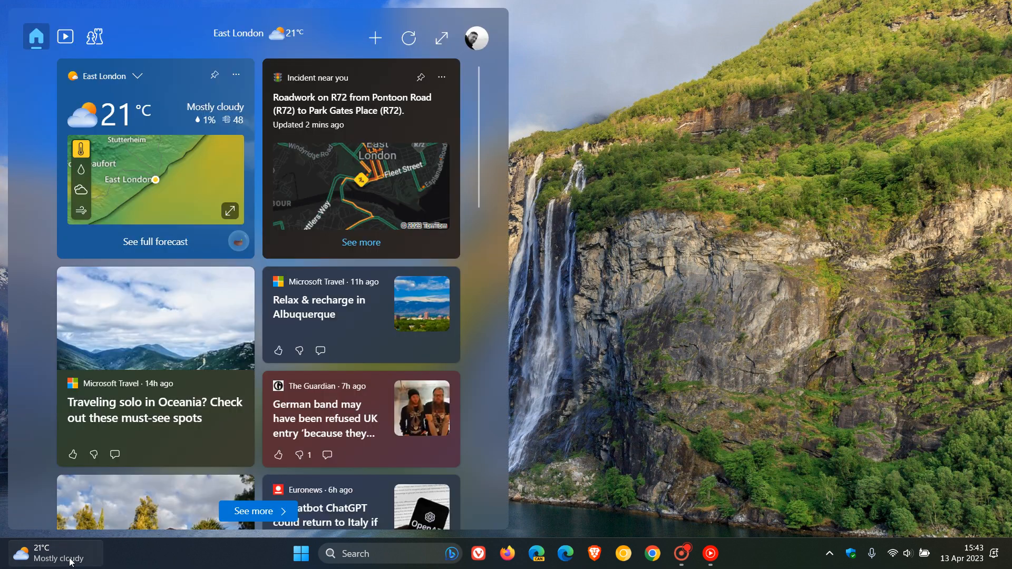
pyautogui.moveTo(685, 337)
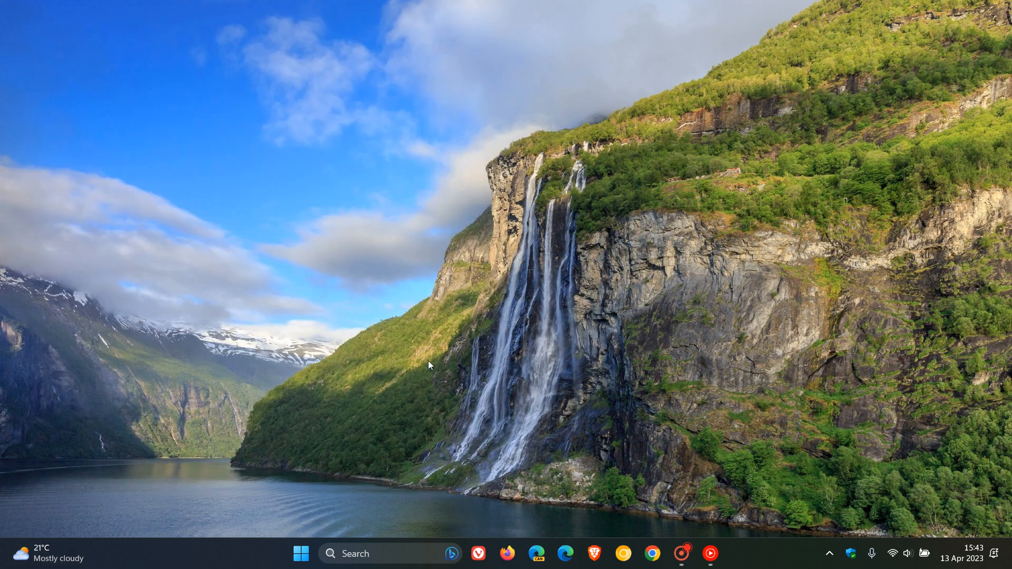
pyautogui.moveTo(578, 348)
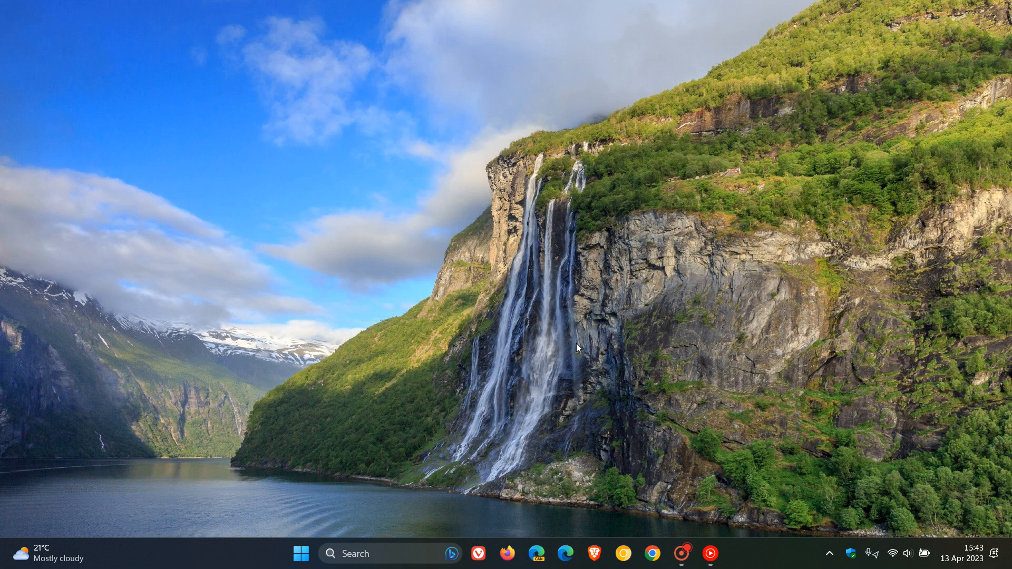
pyautogui.moveTo(592, 244)
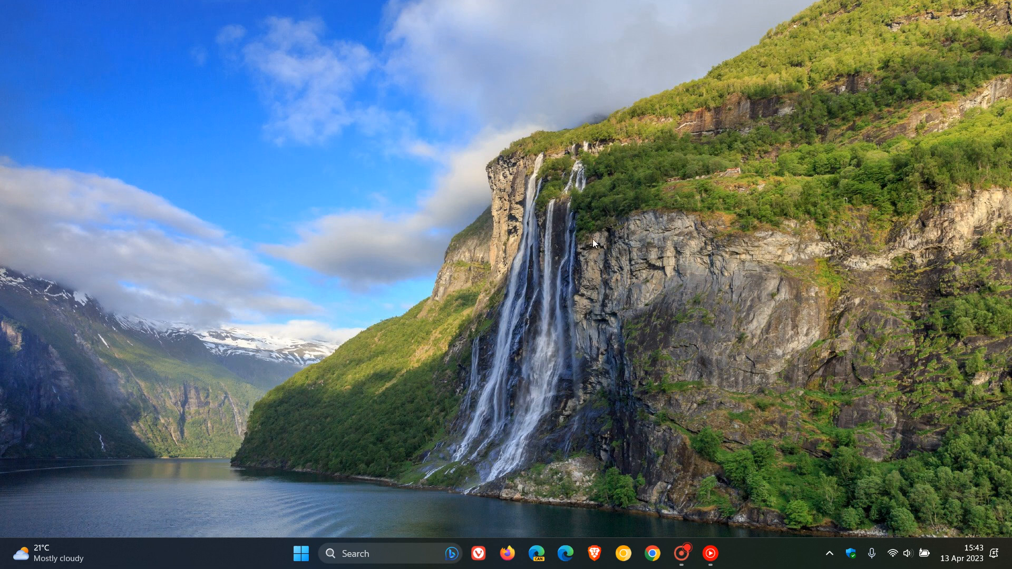